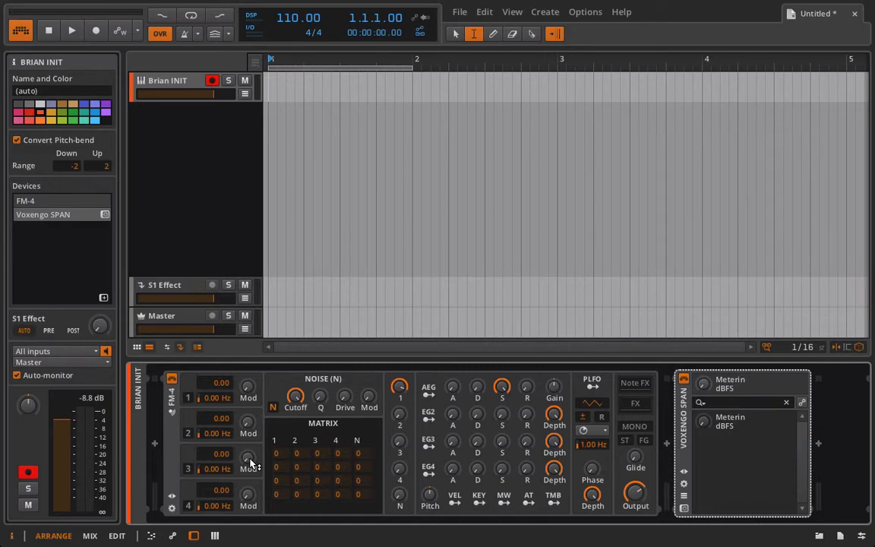
mouse_move(224, 442)
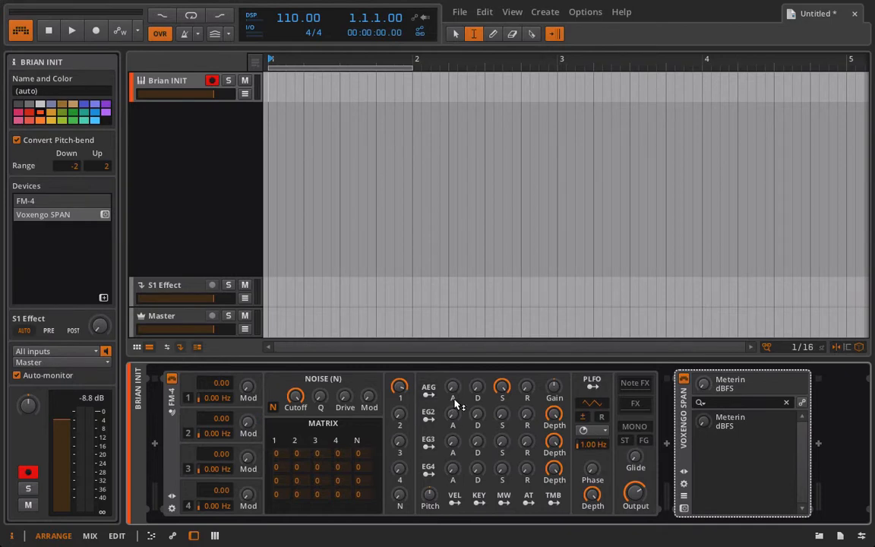
mouse_move(463, 433)
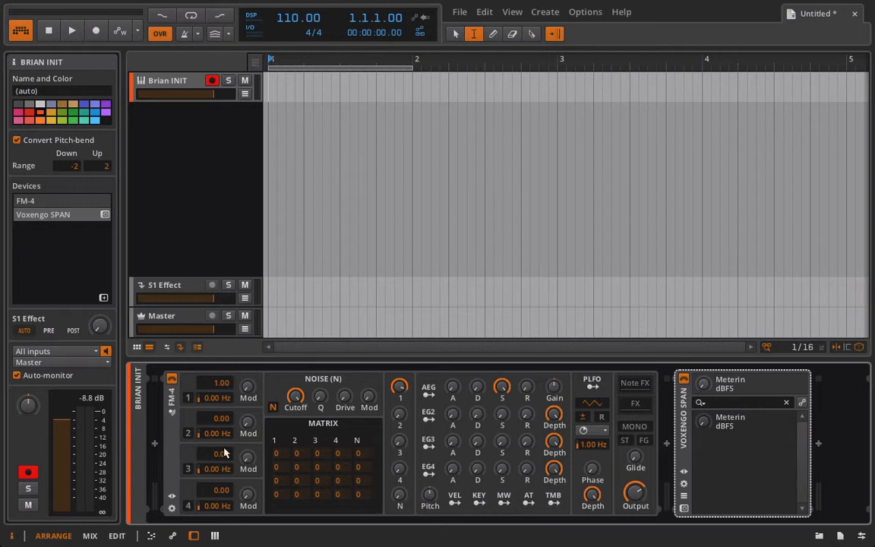
mouse_move(456, 391)
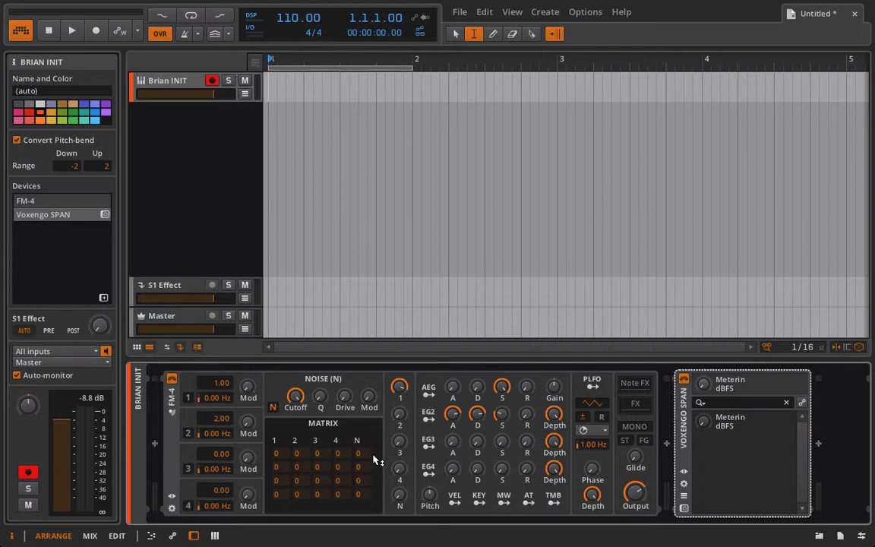
mouse_move(303, 464)
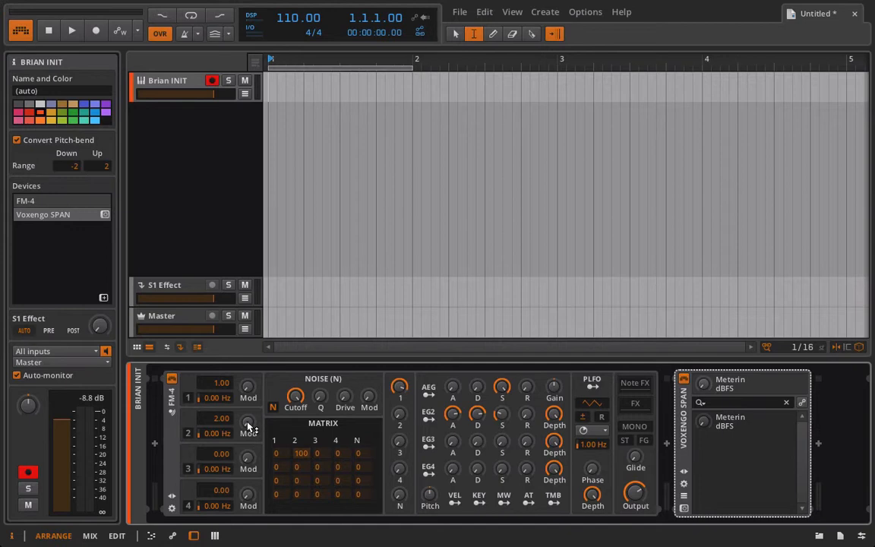
- Clear the Modulation EG2 assignment from operator 2's Mod knob
right_click(248, 422)
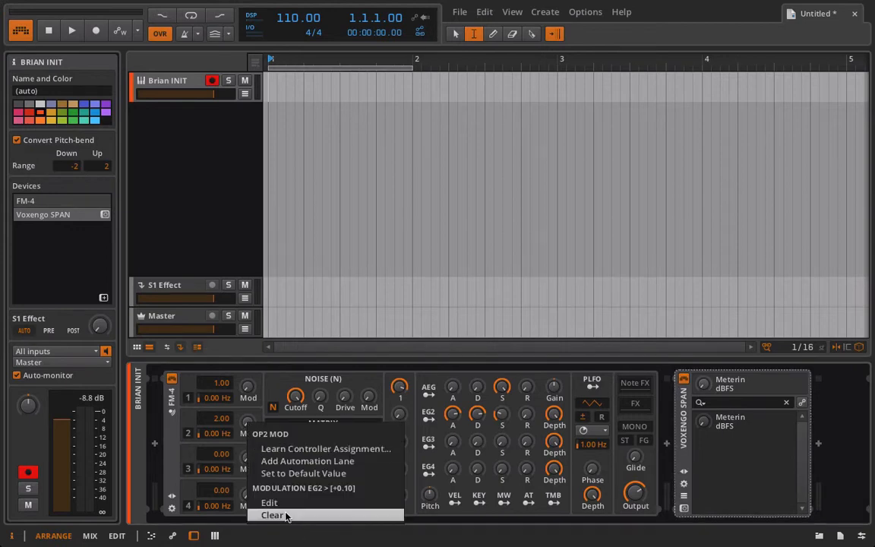
left_click(272, 515)
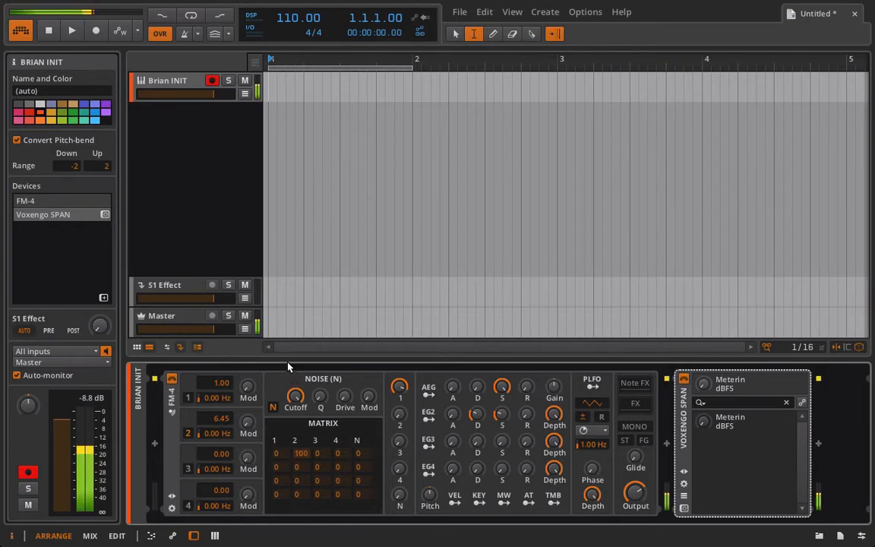
mouse_move(246, 421)
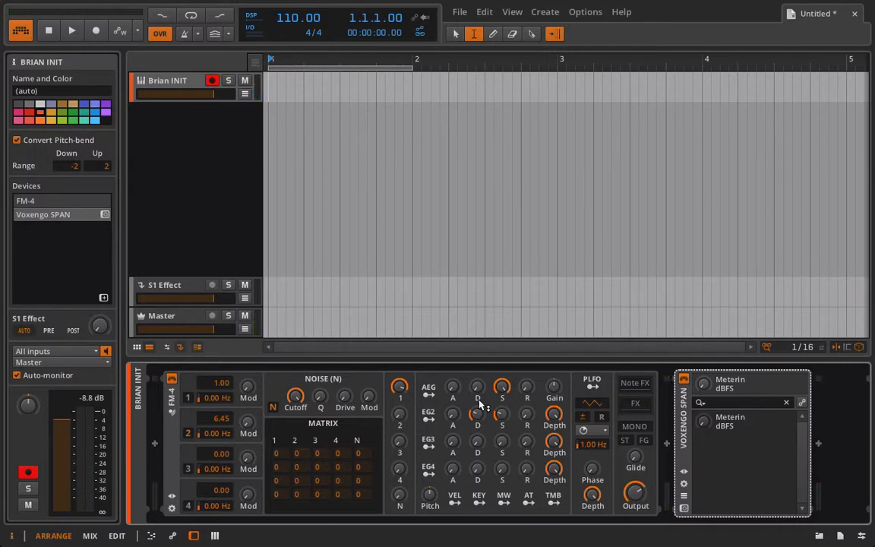
mouse_move(507, 393)
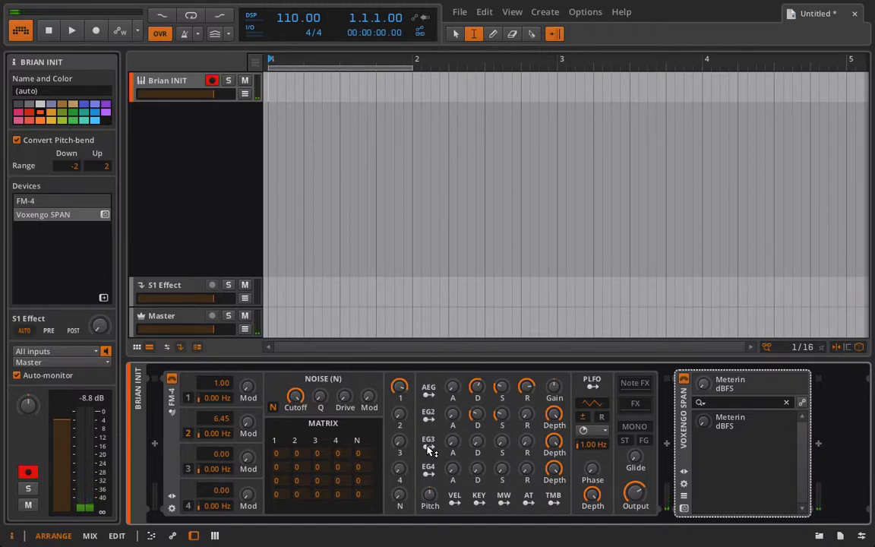
mouse_move(499, 419)
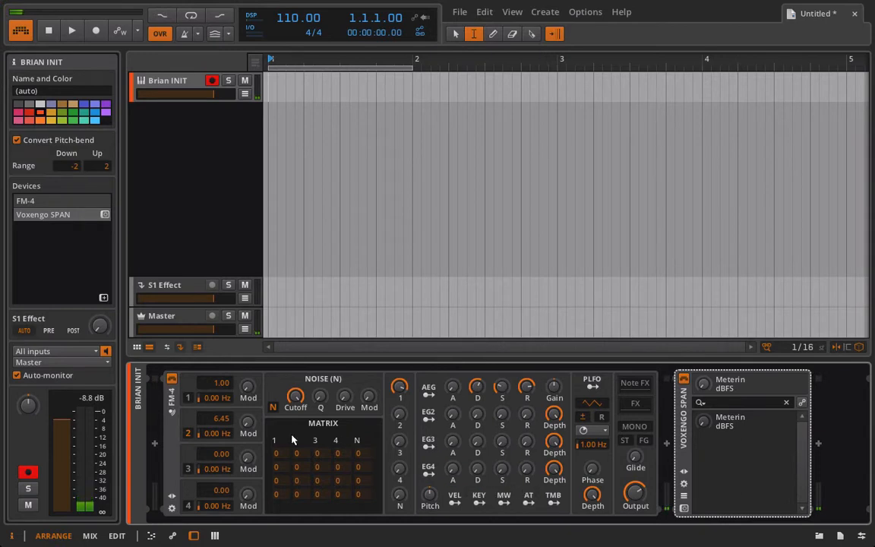
mouse_move(301, 457)
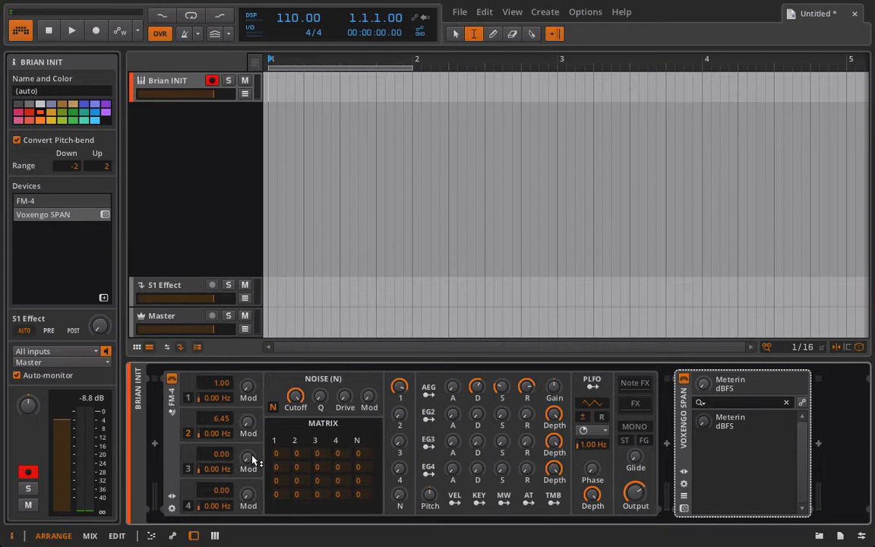
- Set FM-4 matrix row 1, column 2 to 100 so operator 2 fully modulates operator 1
left_click(295, 453)
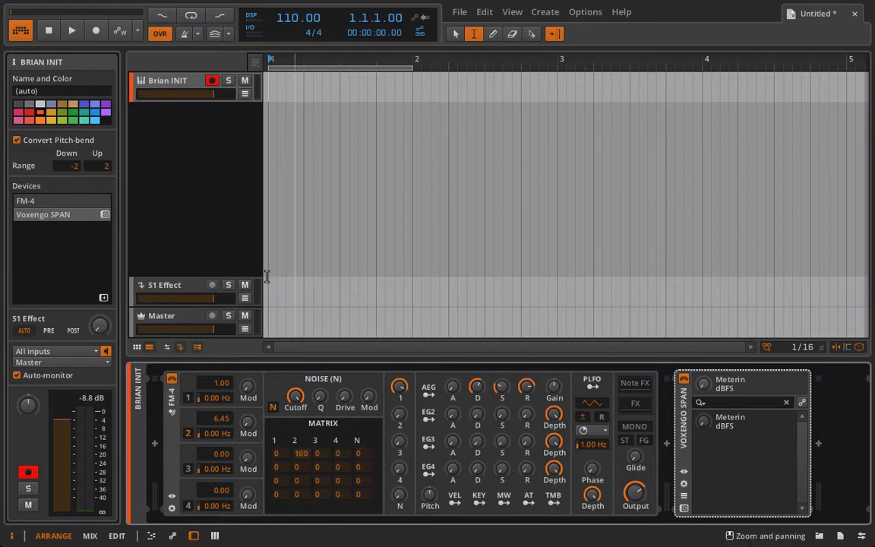
left_click(71, 29)
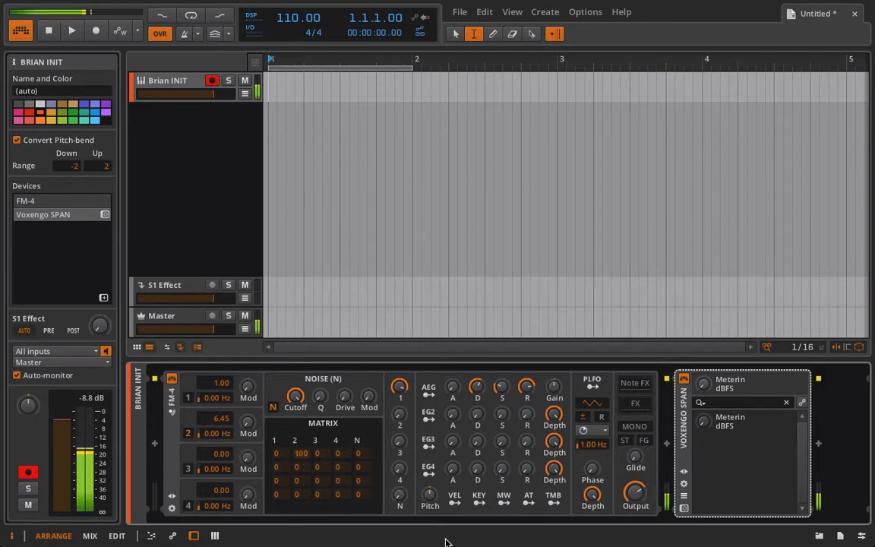
mouse_move(456, 414)
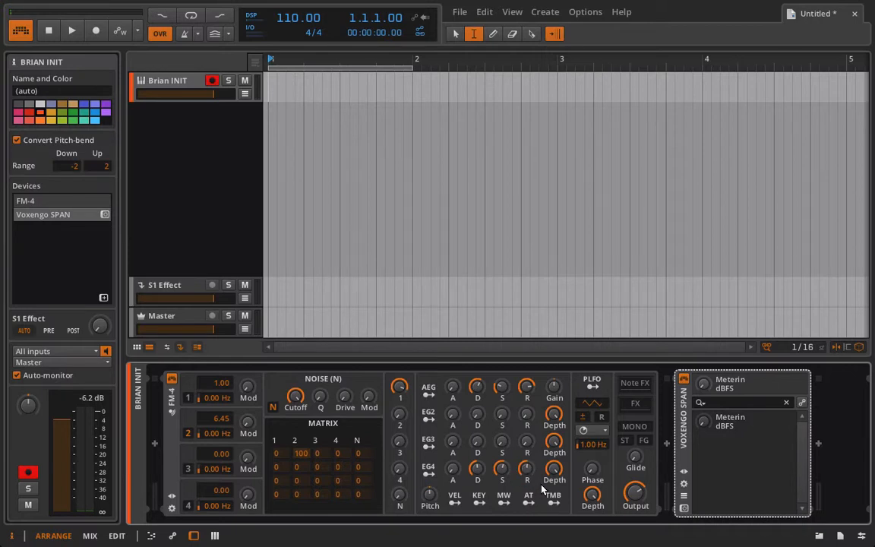
mouse_move(538, 396)
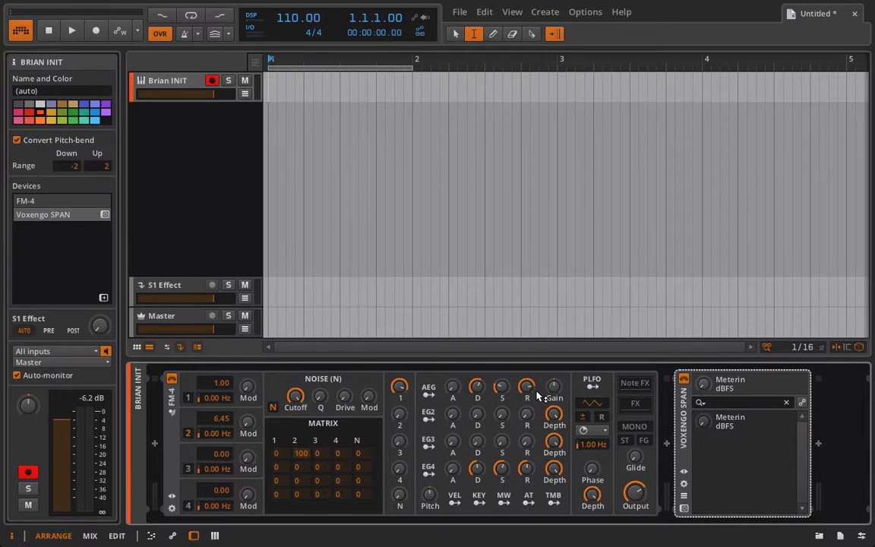
mouse_move(501, 450)
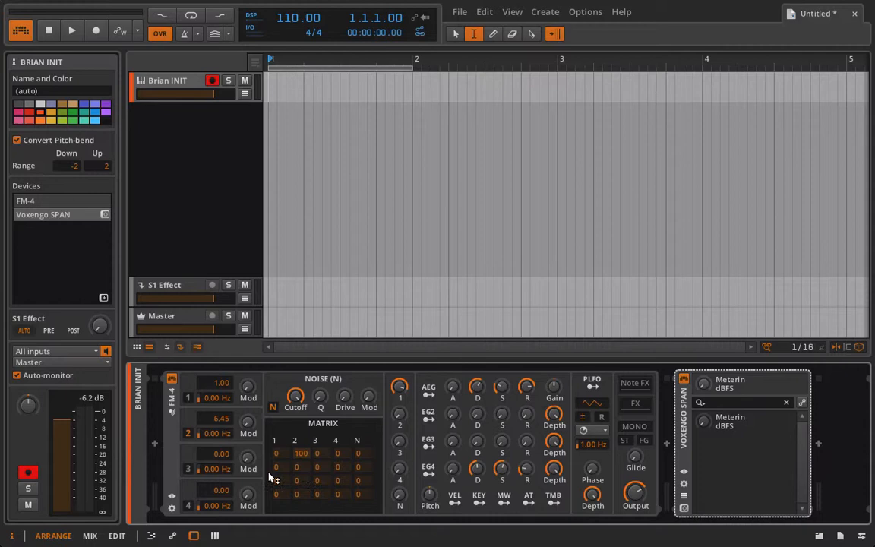
mouse_move(190, 420)
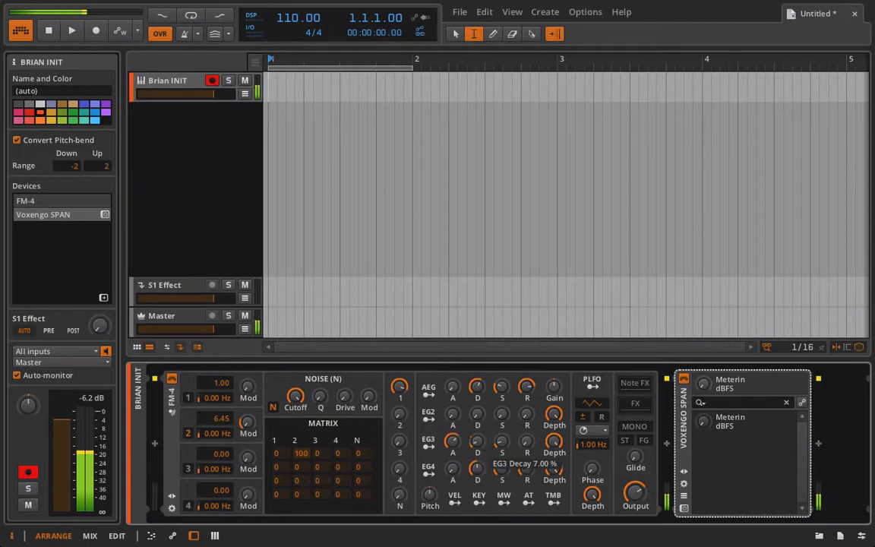
mouse_move(476, 442)
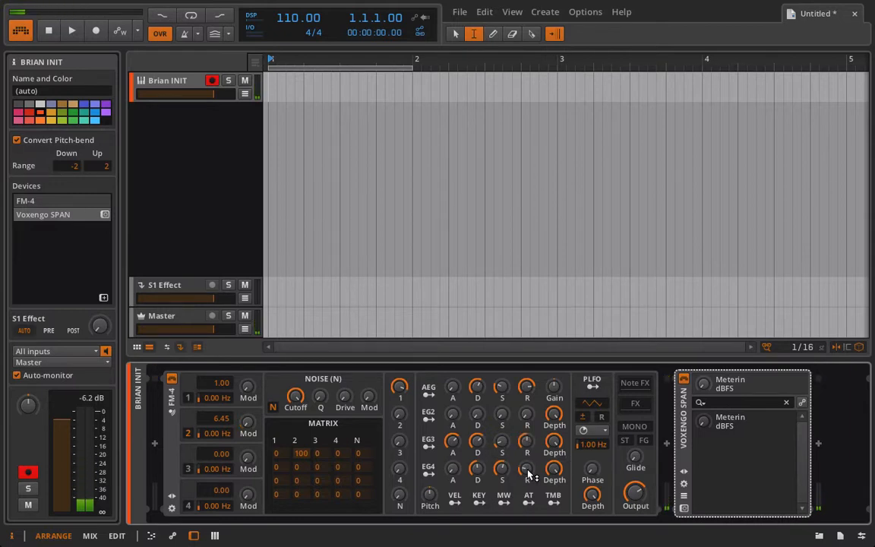
- Operate the top-left toolbar control in Bitwig Studio
left_click(71, 31)
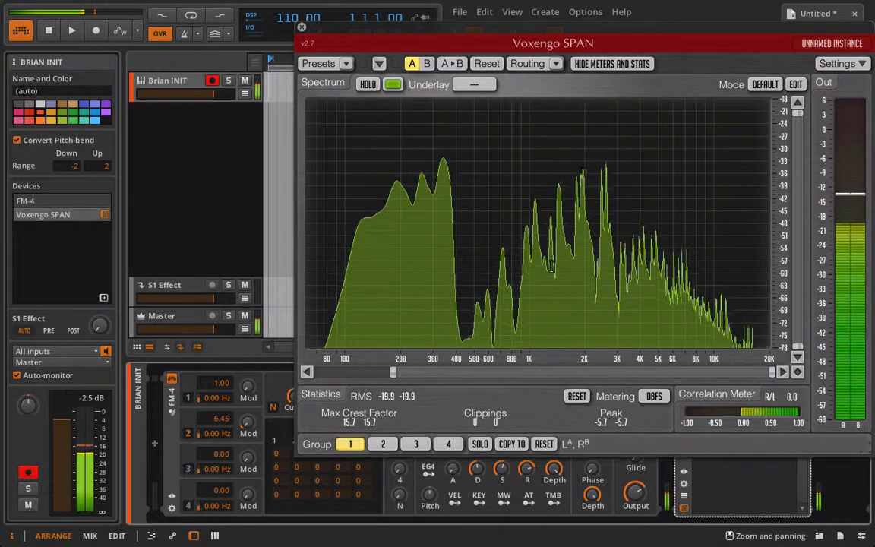
left_click(301, 27)
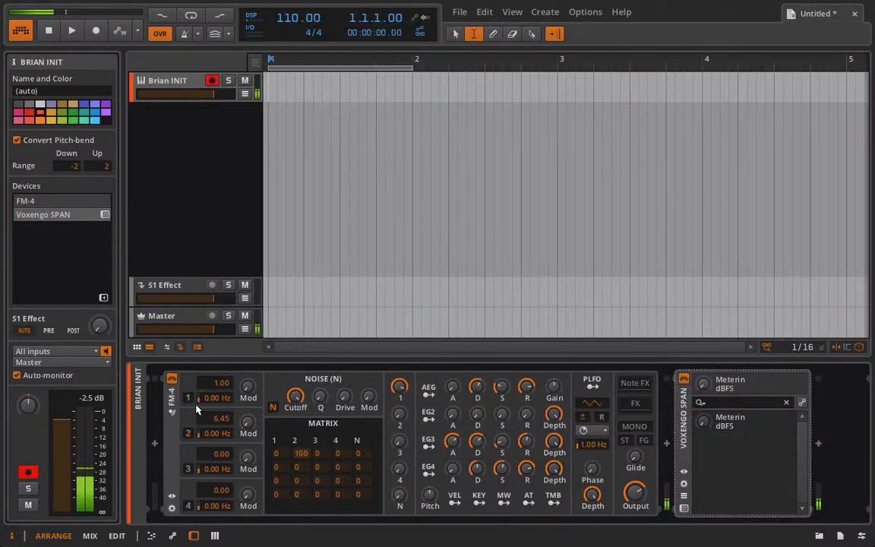